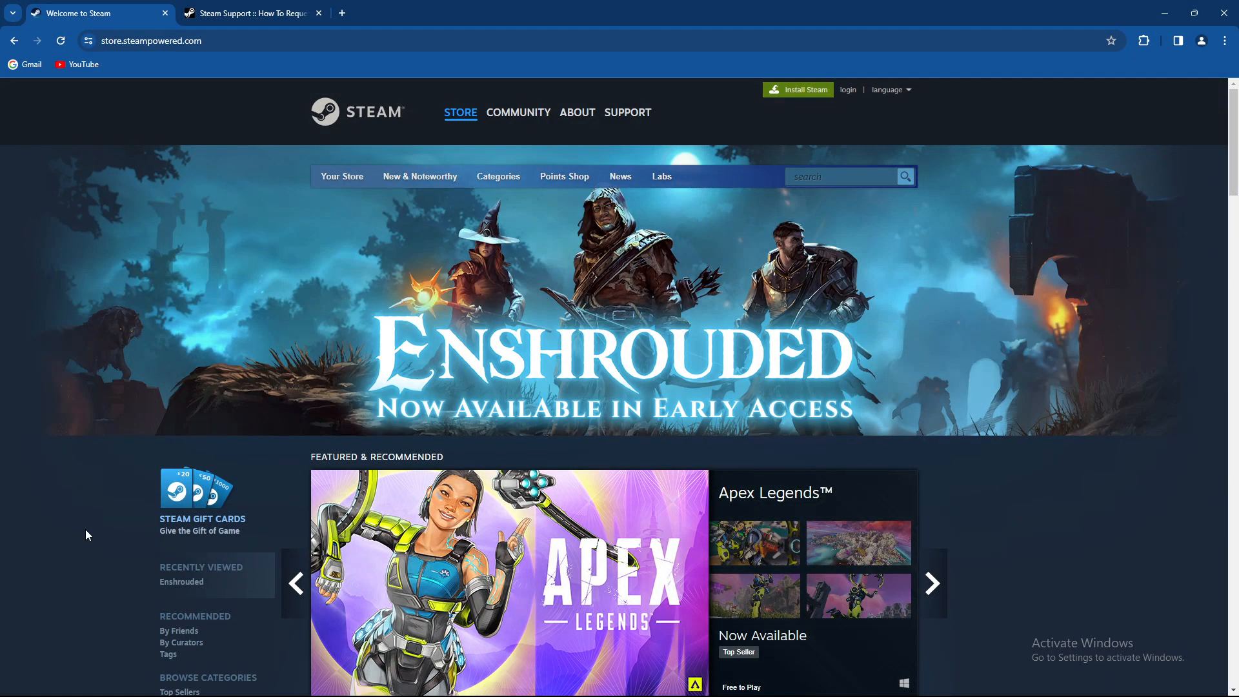
Switch to the Steam Support 'How To Request A Refund' article
{"action": "left_click", "coordinate": [931, 583]}
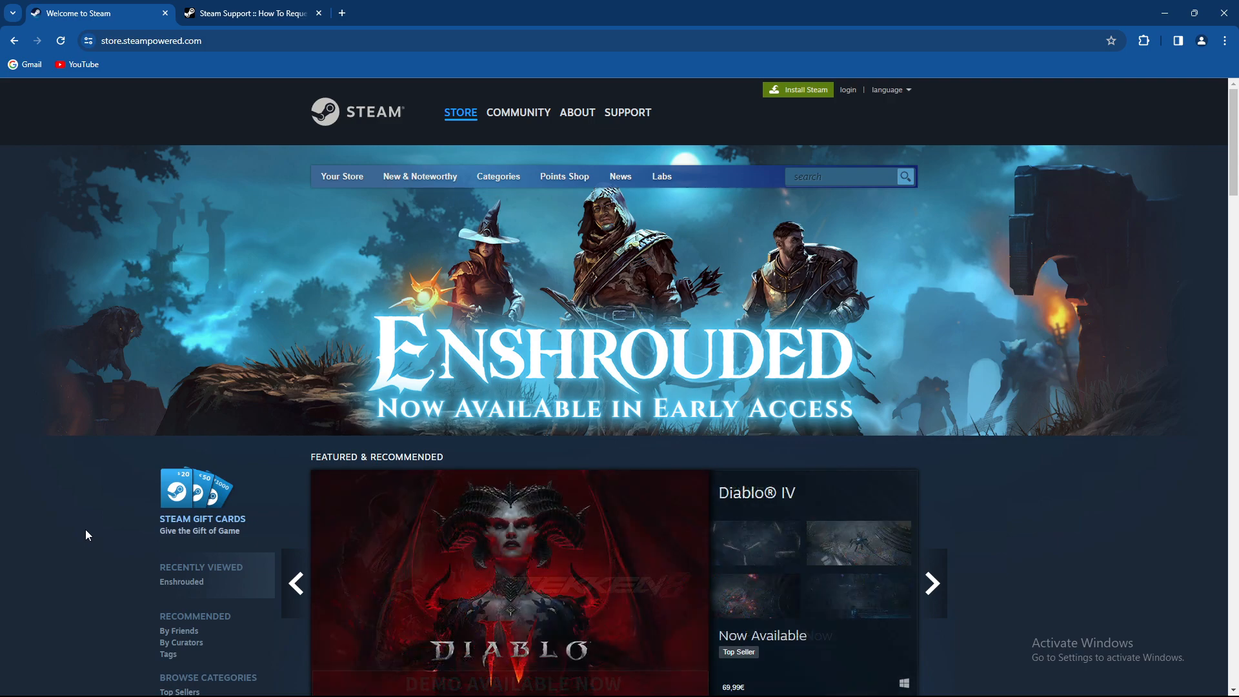
{"action": "left_click", "coordinate": [252, 13]}
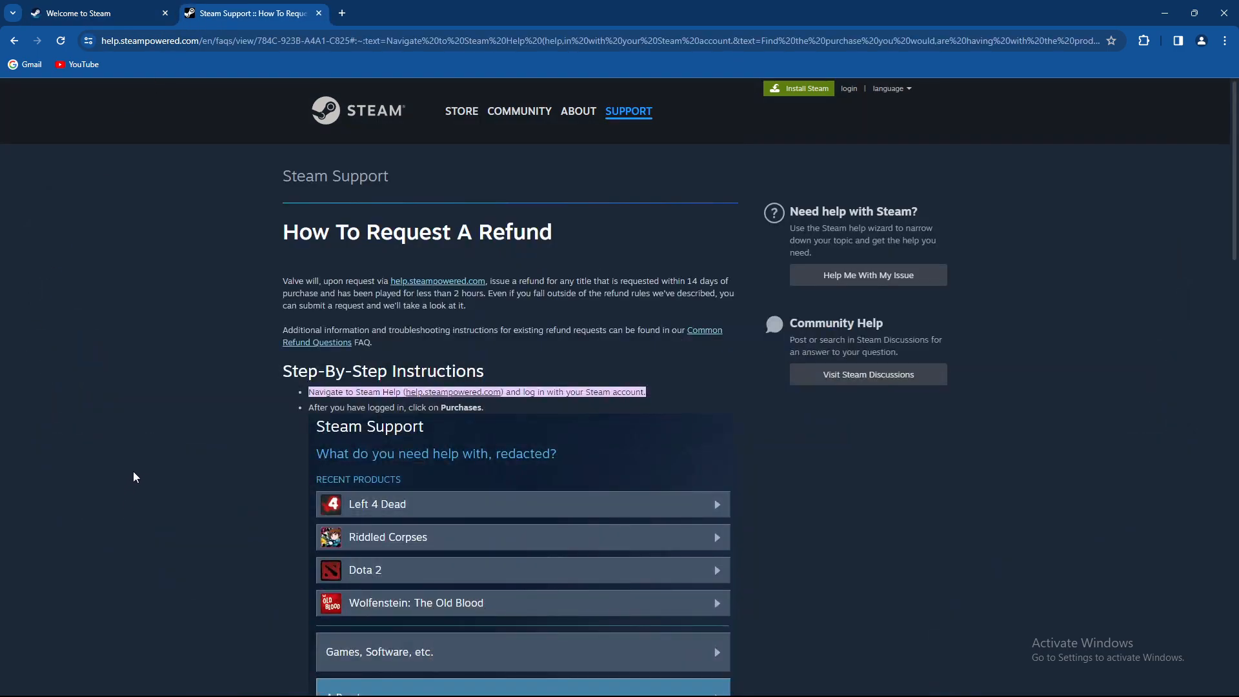
{"action": "mouse_move", "coordinate": [270, 424]}
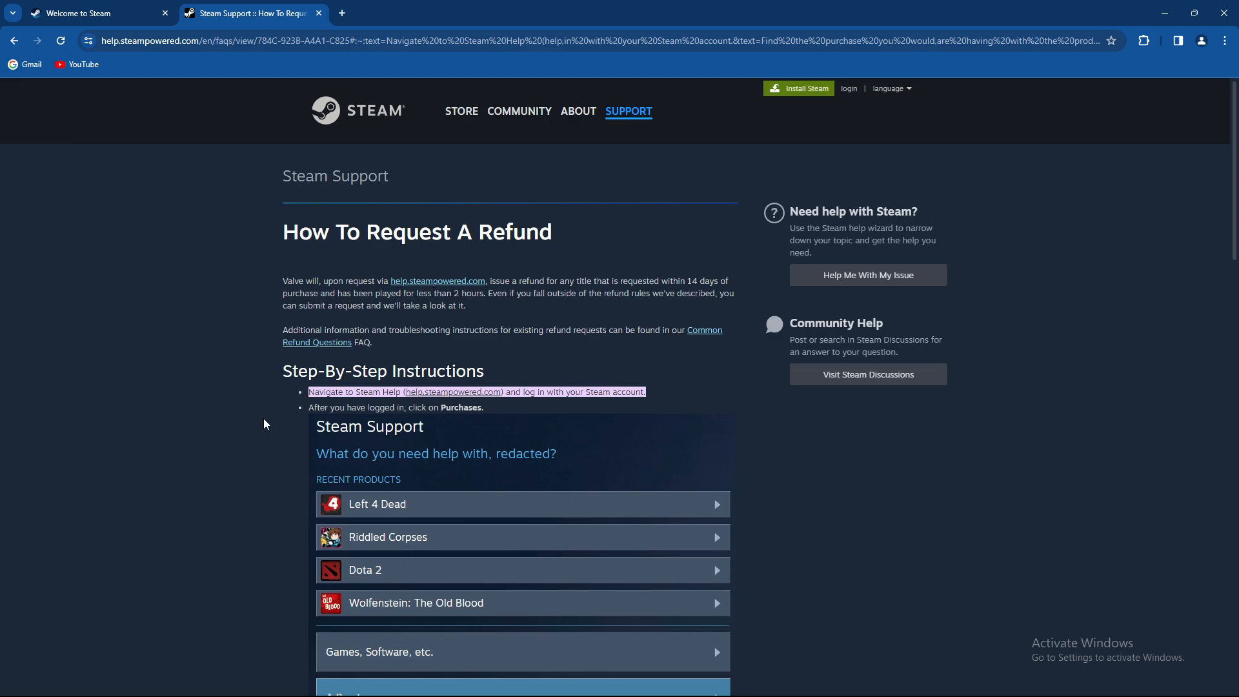
{"action": "mouse_move", "coordinate": [360, 420]}
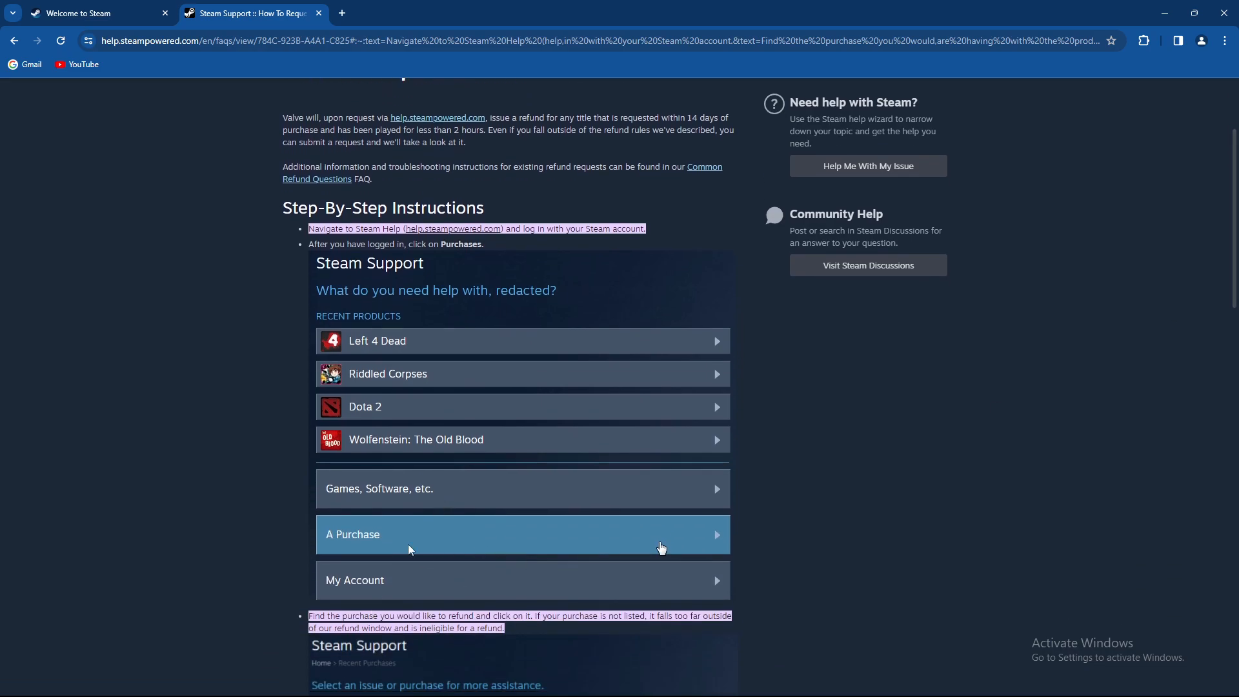
Scroll to the steps for opening Purchases, picking the purchase and selecting its problem
{"action": "scroll", "scroll_direction": "down", "scroll_amount": 3}
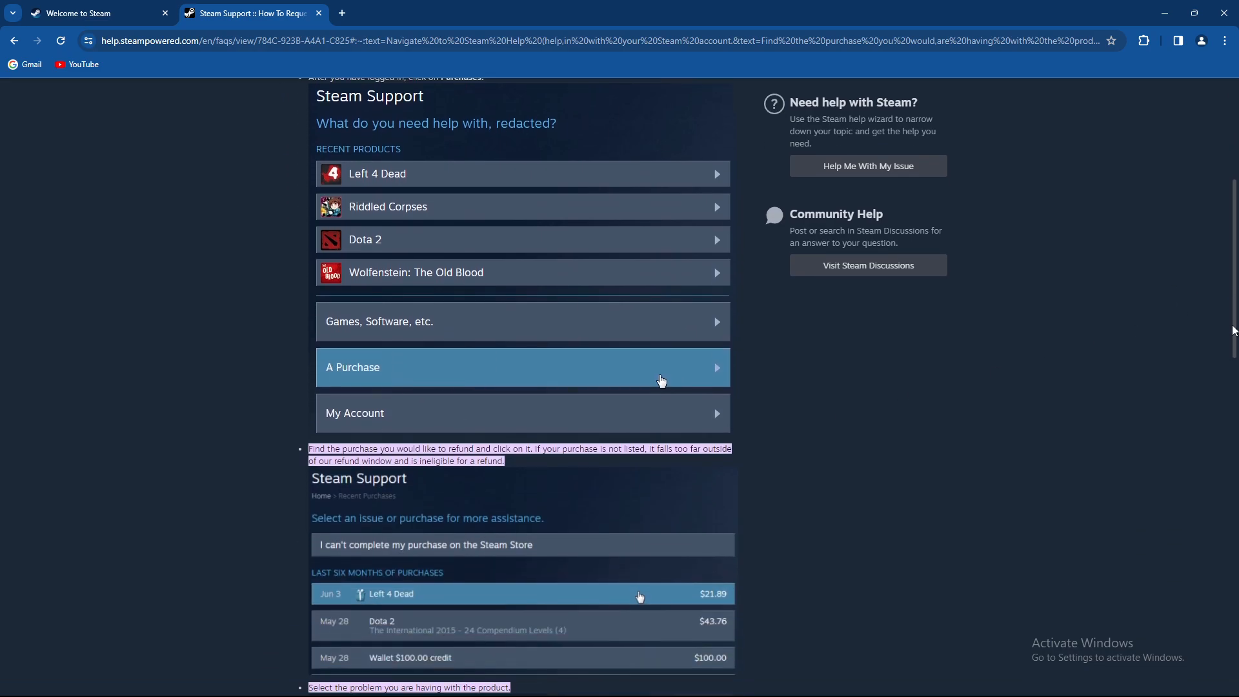
{"action": "scroll", "scroll_direction": "down", "scroll_amount": 3}
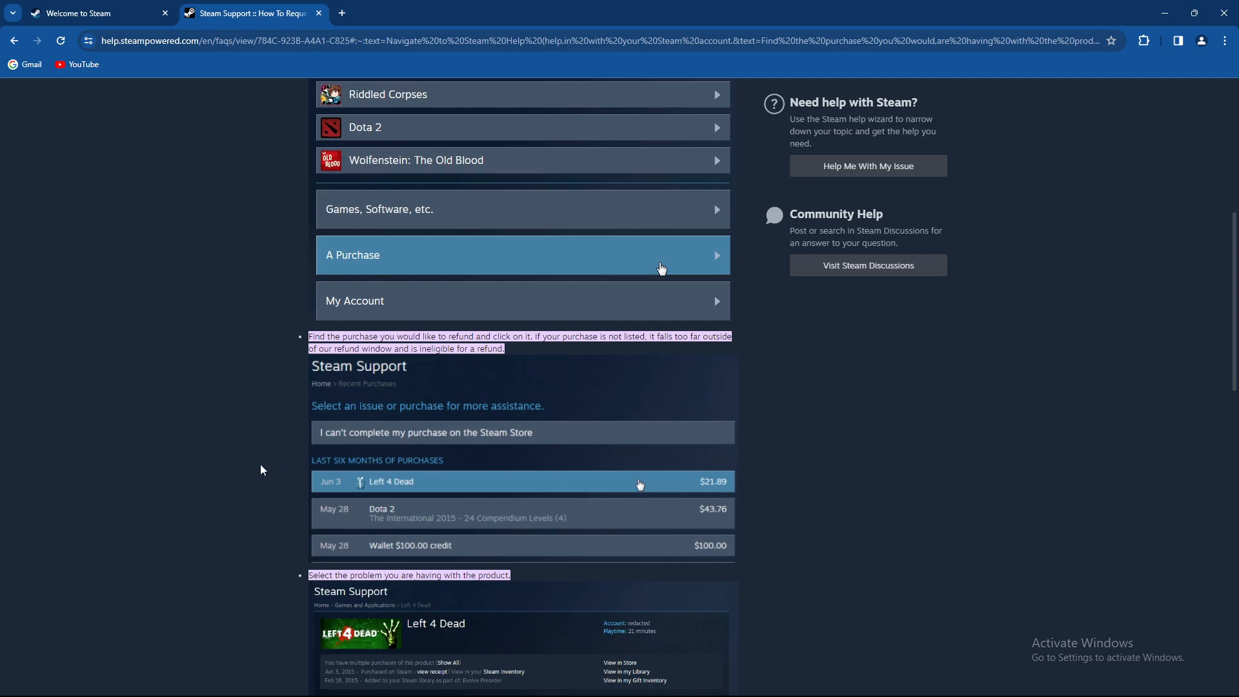
{"action": "mouse_move", "coordinate": [561, 360]}
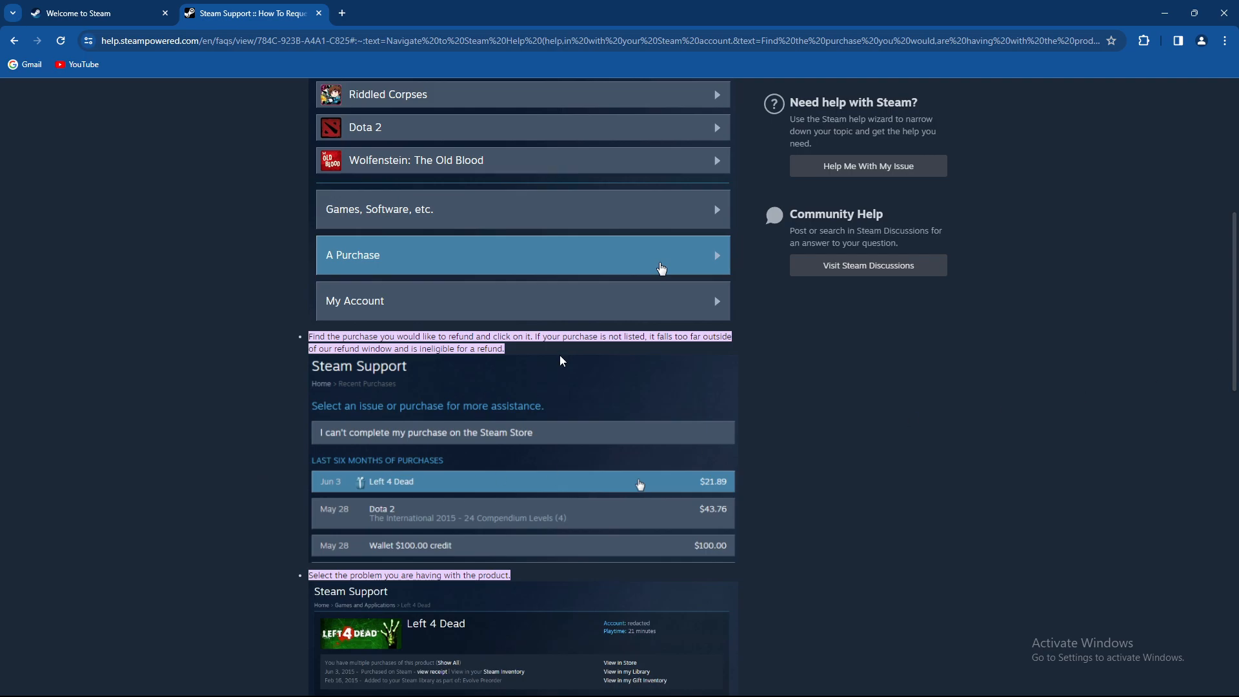
{"action": "mouse_move", "coordinate": [662, 353]}
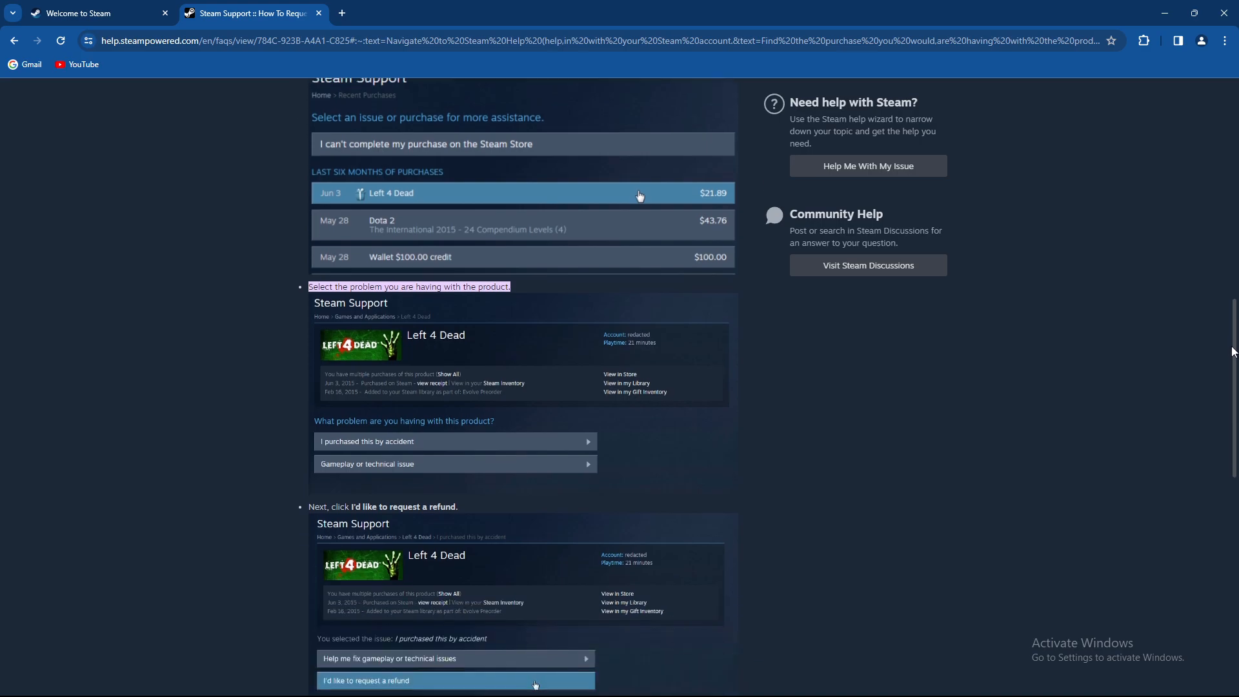
Read the final request-form and confirmation steps, then return to the 'Welcome to Steam' store tab
{"action": "scroll", "scroll_direction": "down", "scroll_amount": 3}
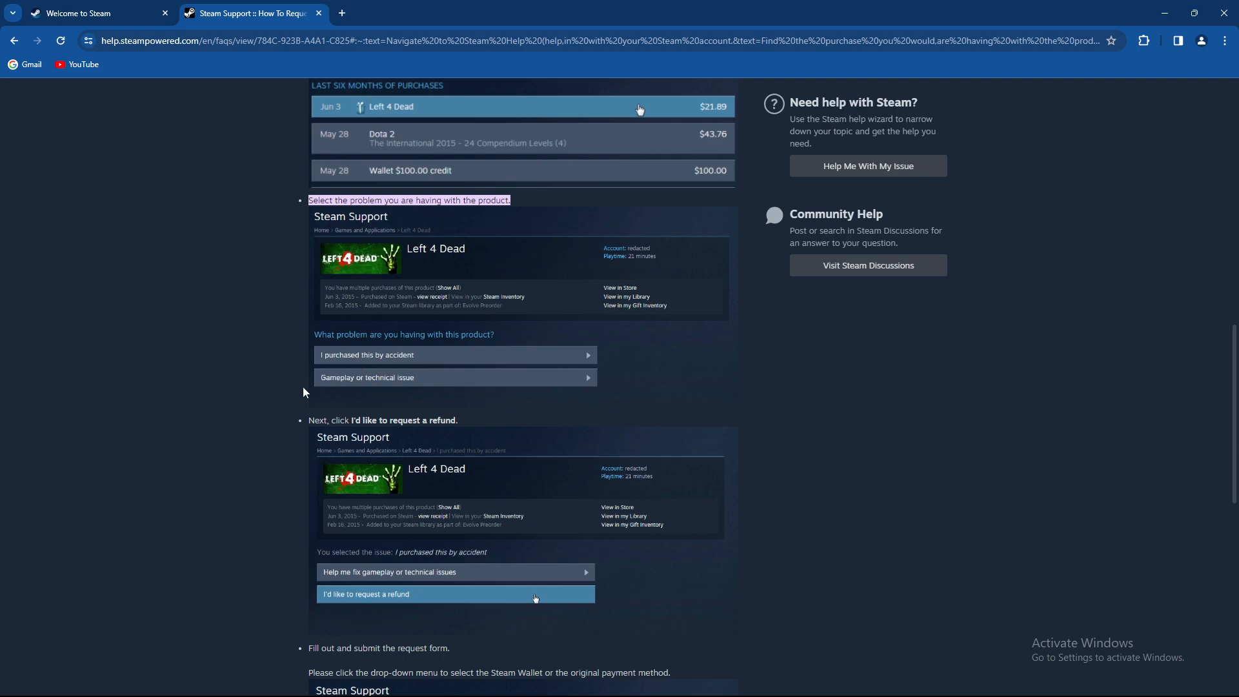
{"action": "mouse_move", "coordinate": [498, 386]}
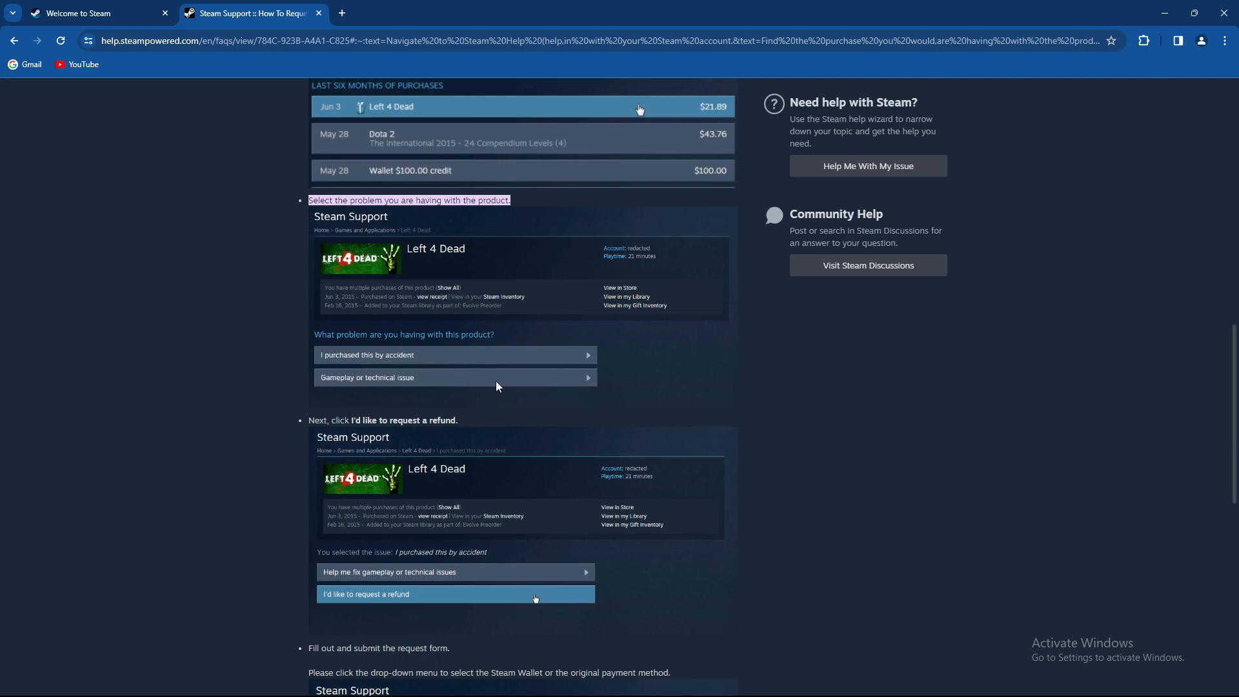
{"action": "mouse_move", "coordinate": [293, 429]}
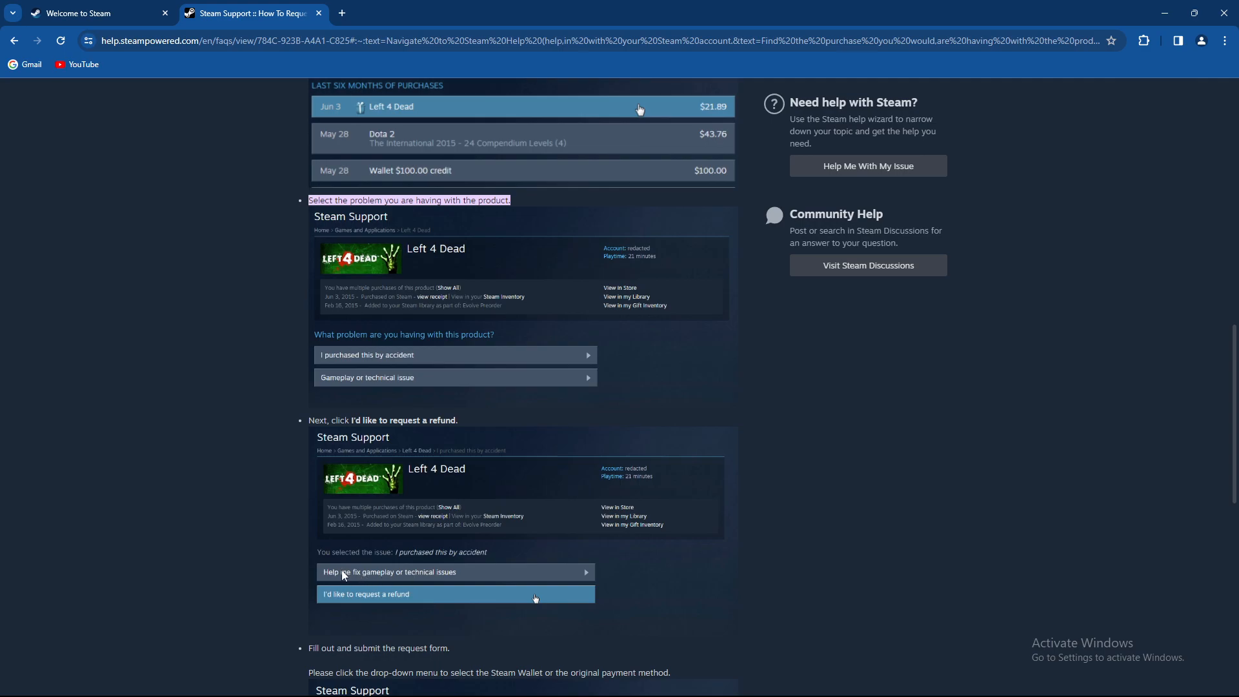
{"action": "mouse_move", "coordinate": [706, 550]}
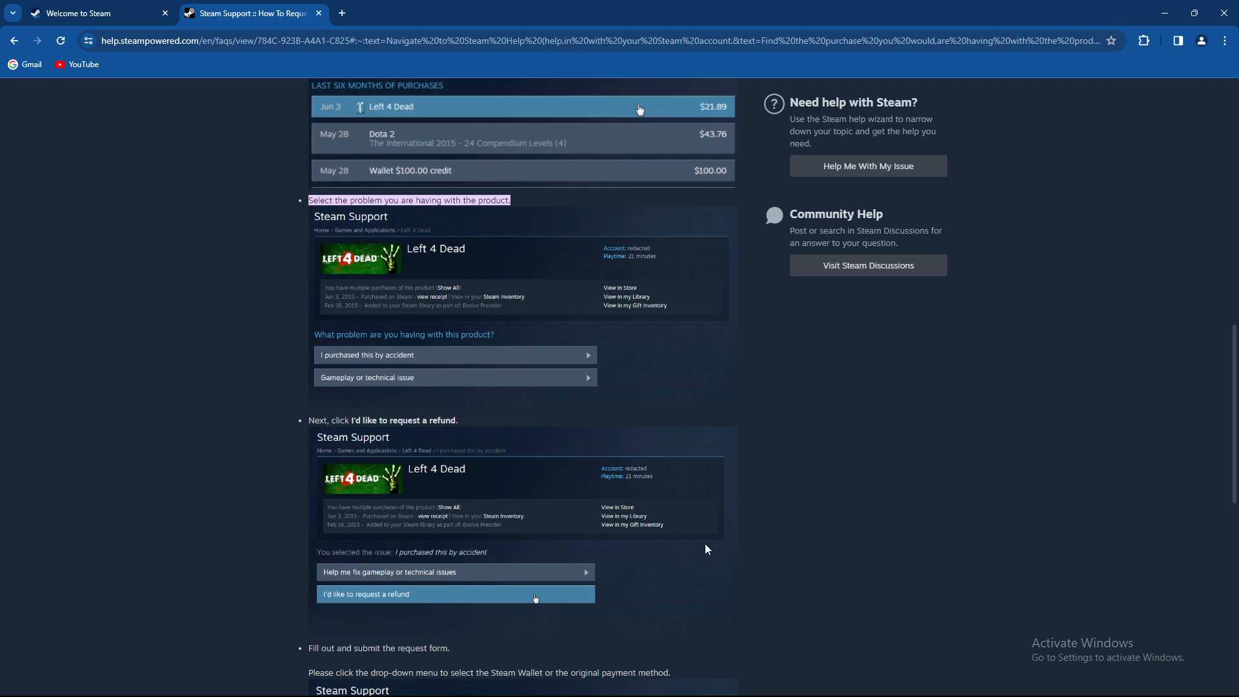
{"action": "scroll", "scroll_direction": "down", "scroll_amount": 3}
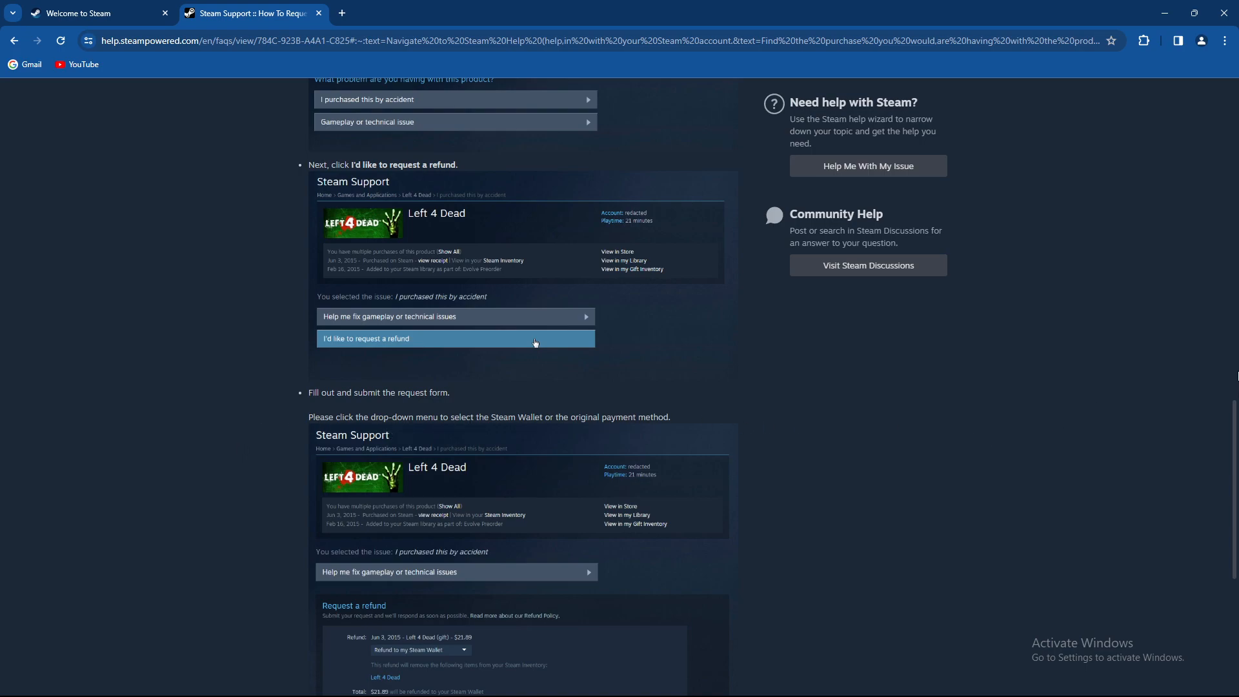
{"action": "scroll", "scroll_direction": "down", "scroll_amount": 3}
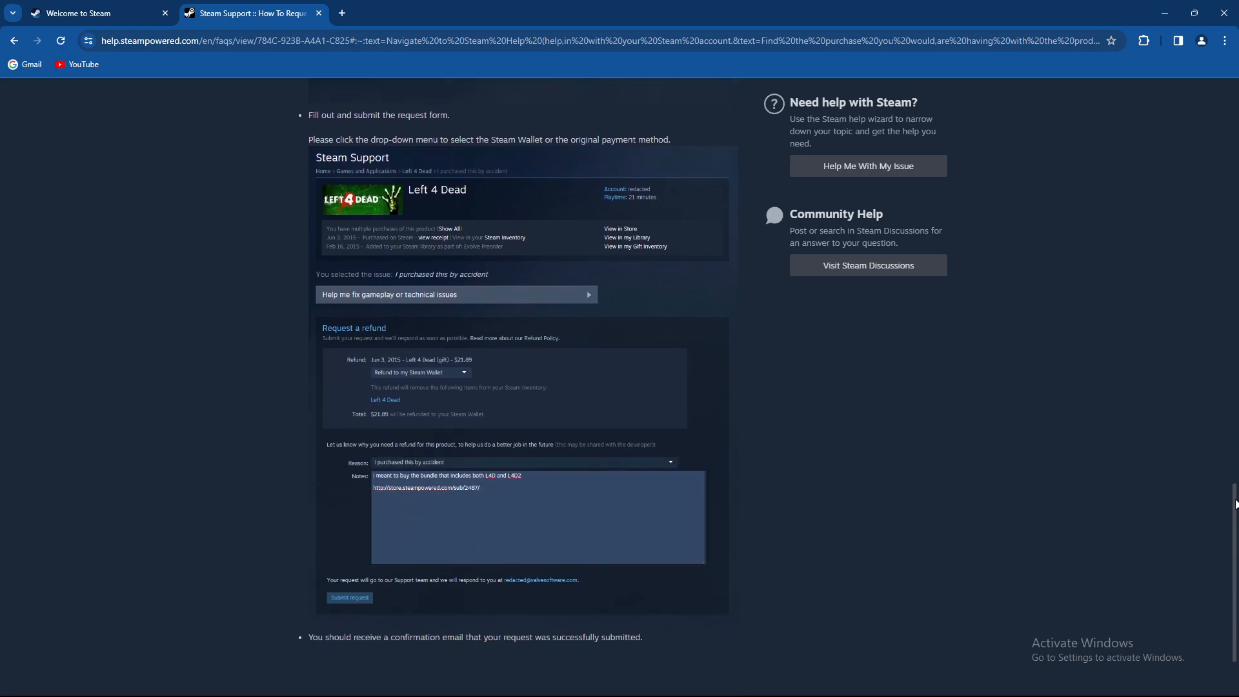
{"action": "scroll", "scroll_direction": "down", "scroll_amount": 3}
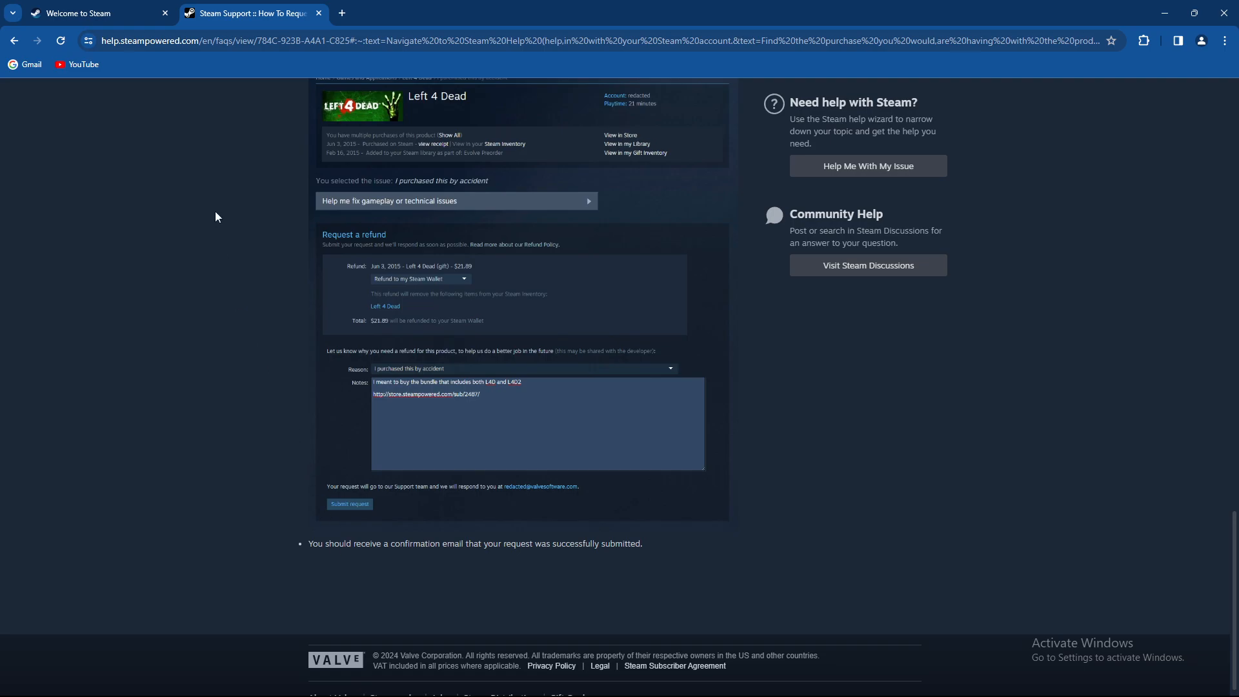
{"action": "left_click", "coordinate": [79, 13]}
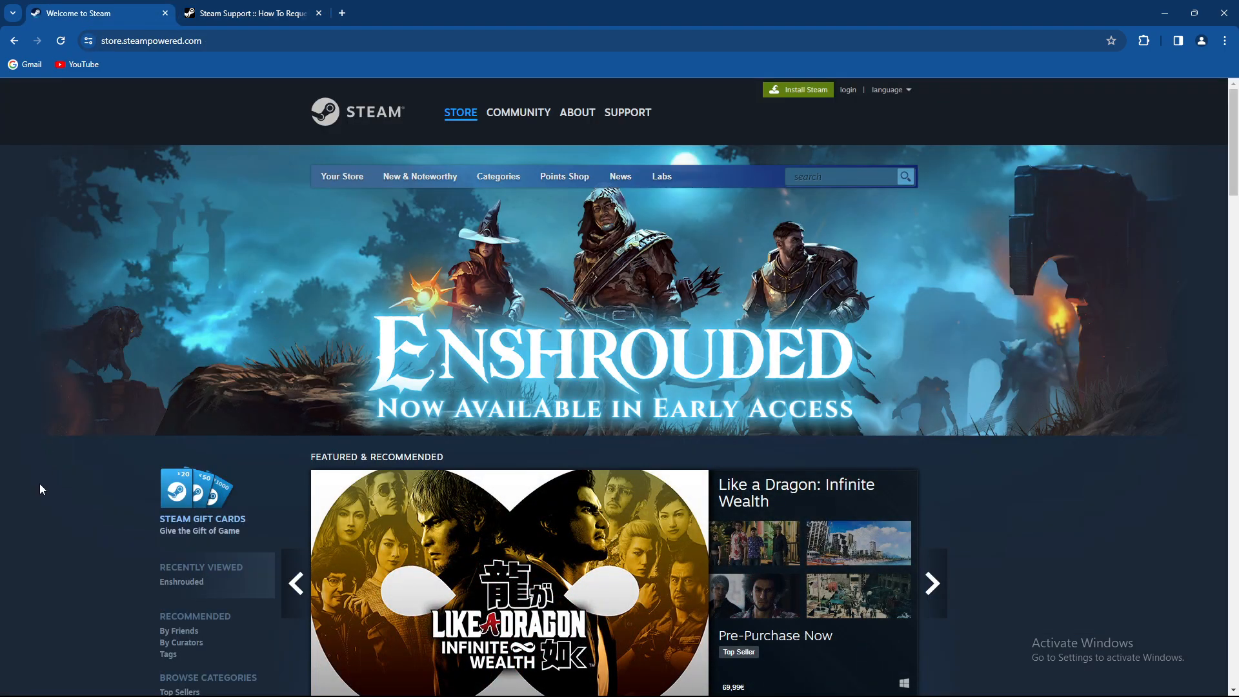